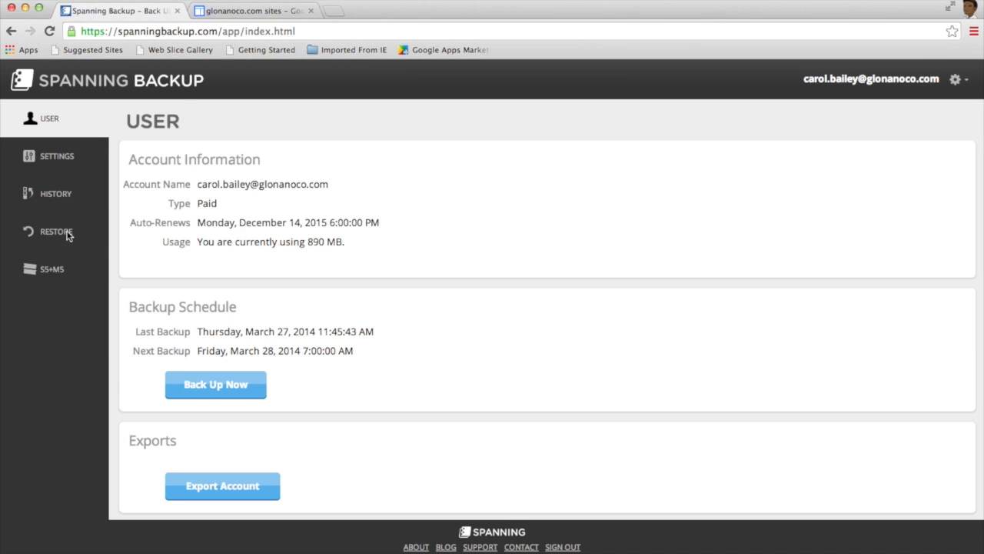
Step: Load the Thursday, March 27, 2014 Sites backup of Blueberry bPhones in the Restore area
click(55, 231)
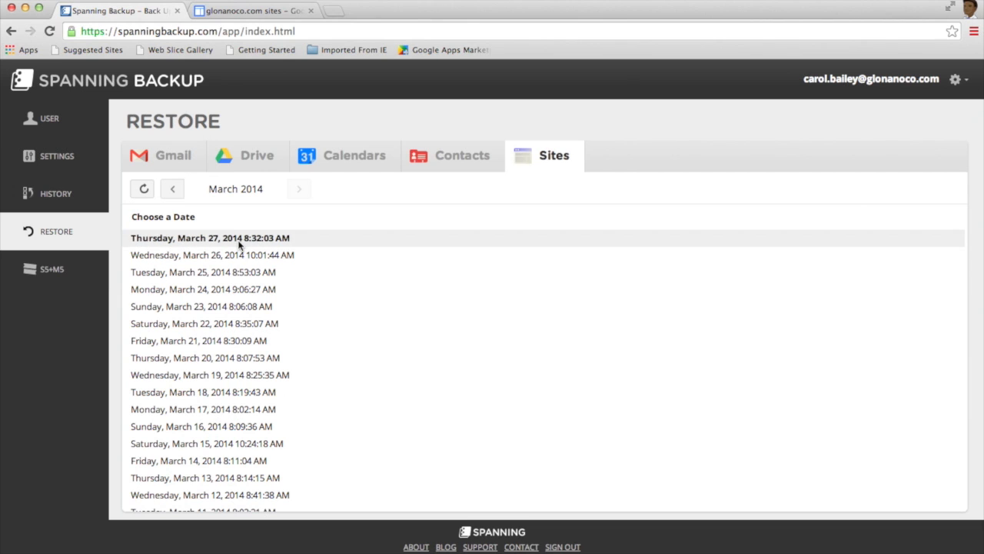
click(209, 237)
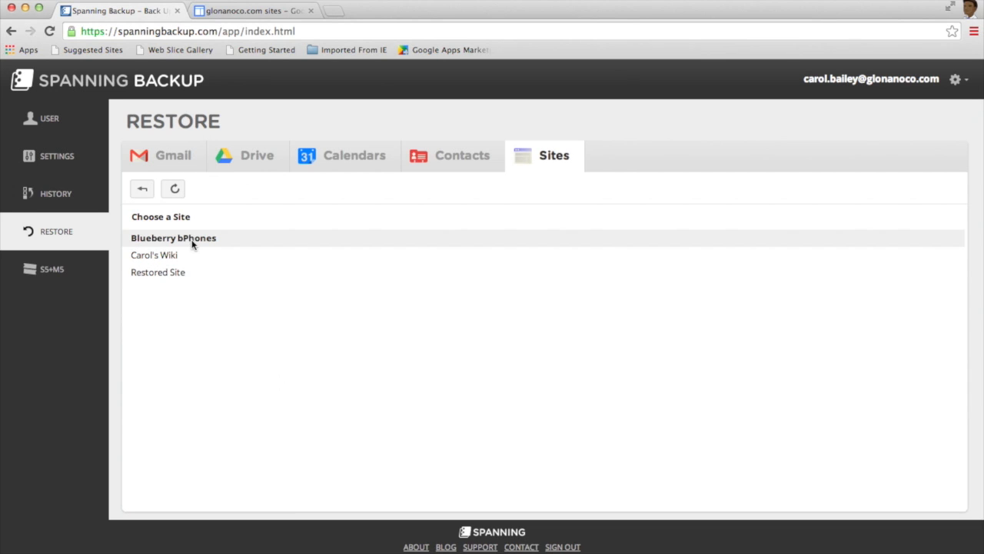
click(172, 237)
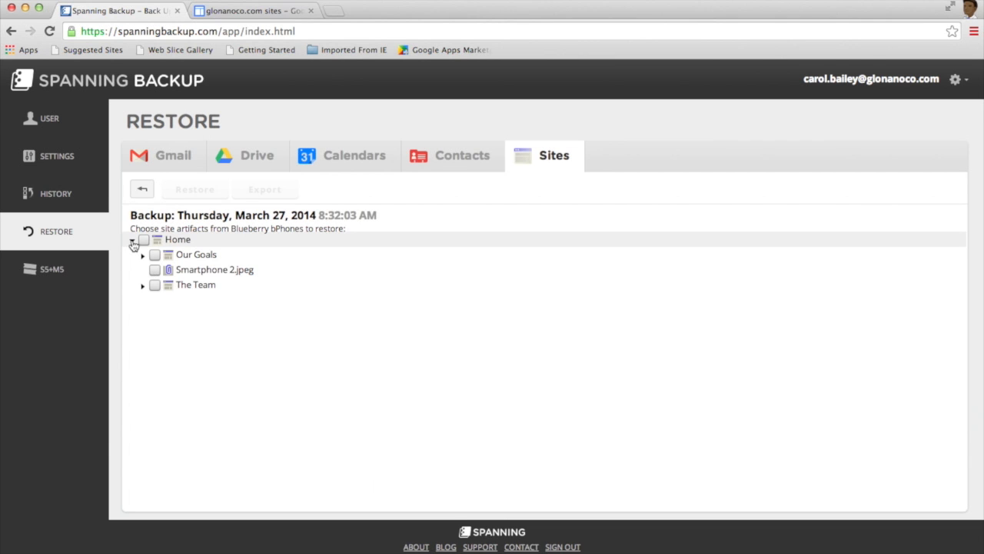
Step: Check Home so Our Goals, Smartphone 2.jpeg and The Team are all marked for restore
click(142, 240)
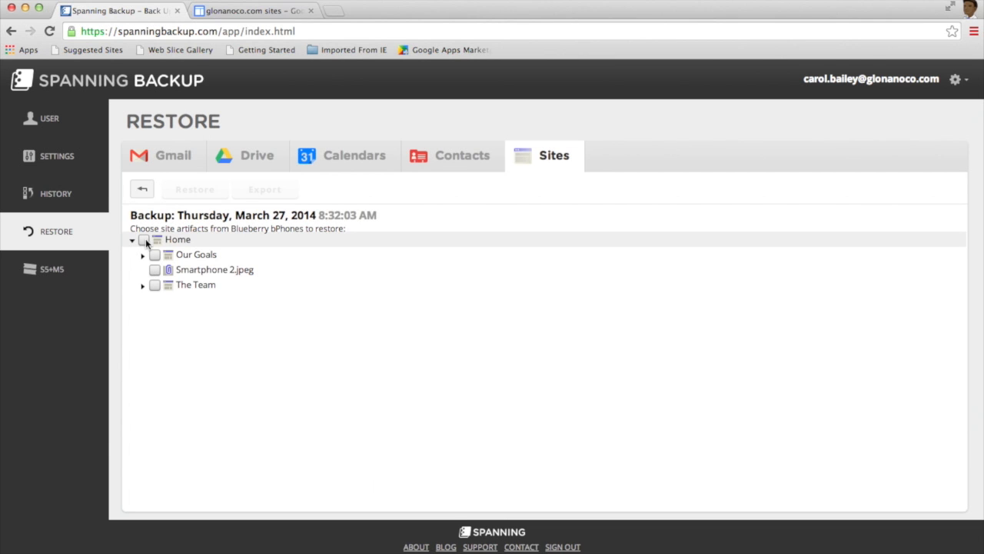
click(144, 240)
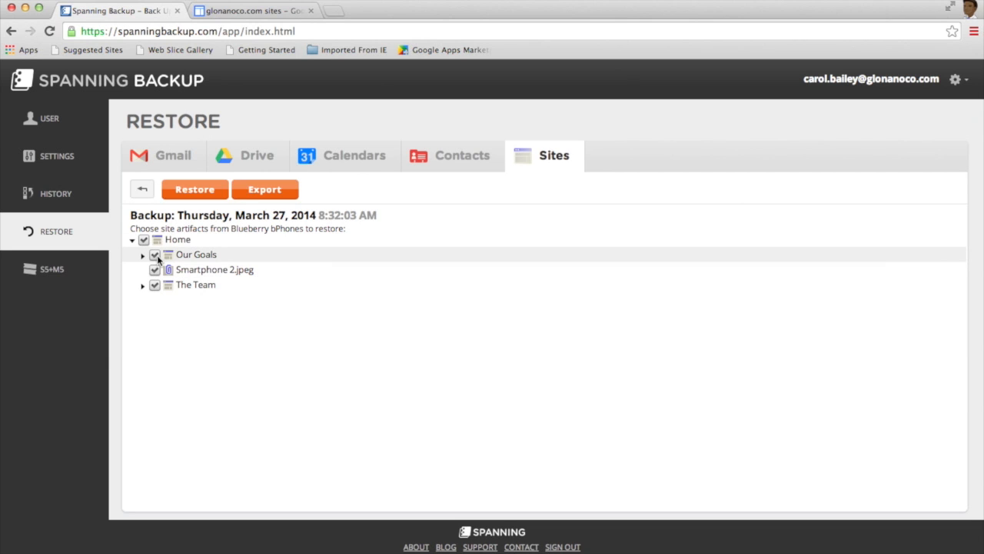
mouse_move(194, 189)
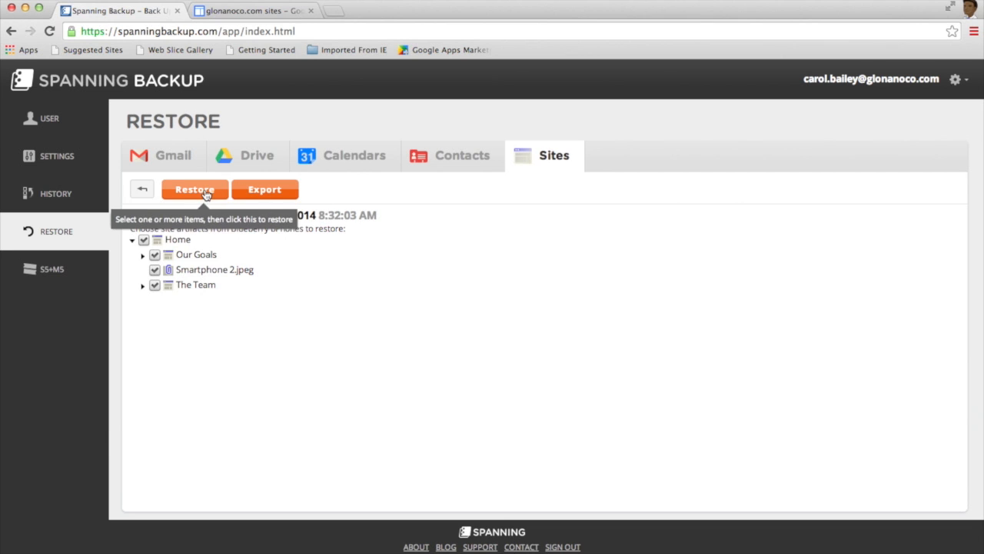
Step: Submit the restore with Blueberry bPhones as the Restore Destination
click(193, 189)
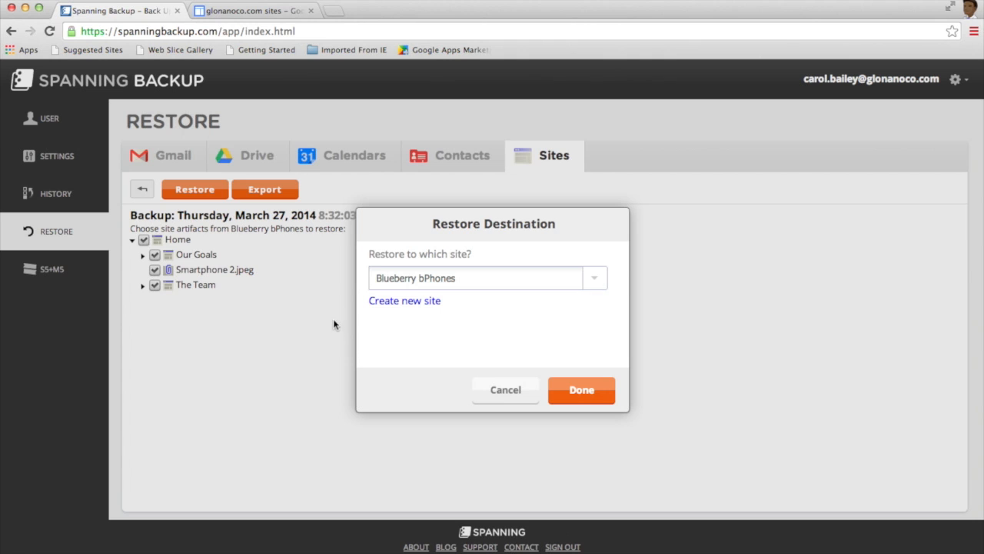
mouse_move(598, 288)
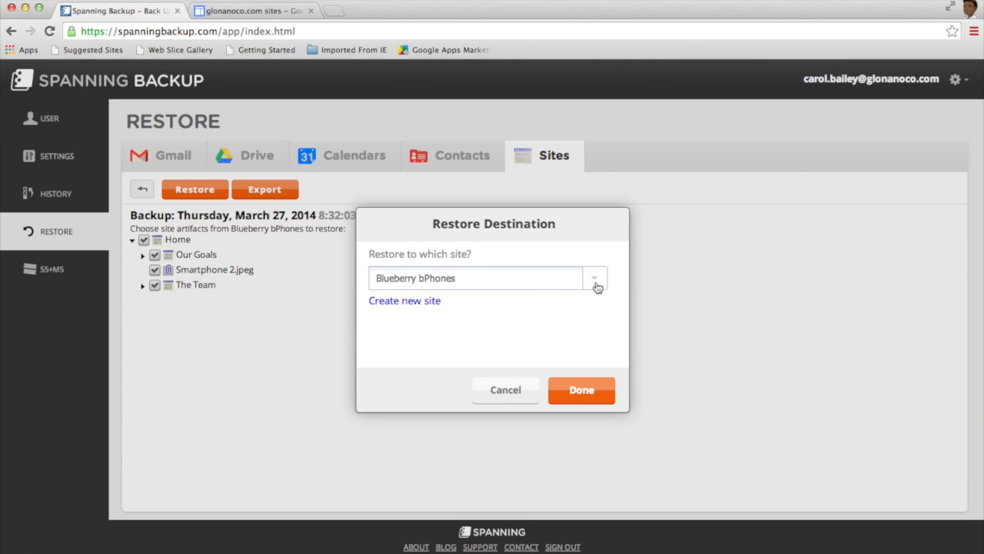
mouse_move(412, 307)
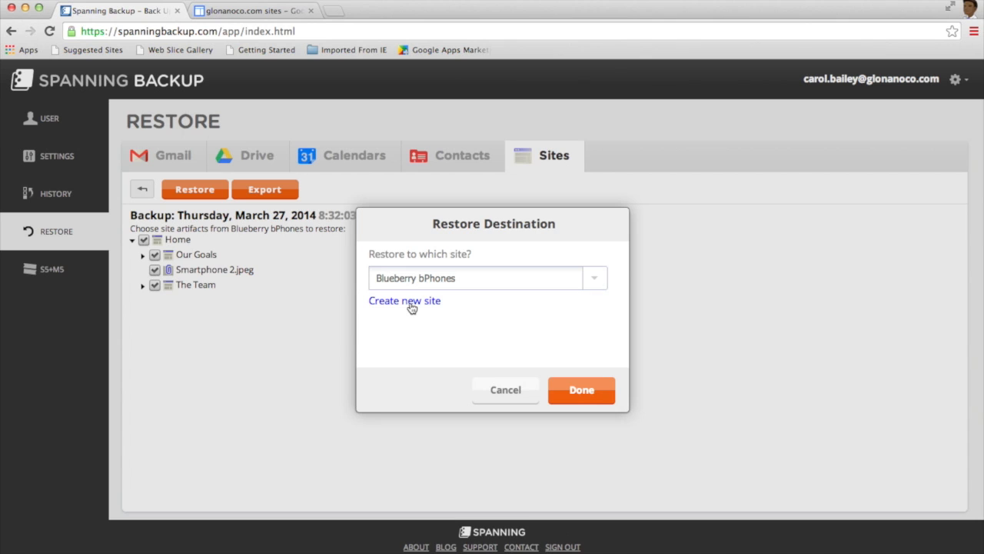
mouse_move(581, 391)
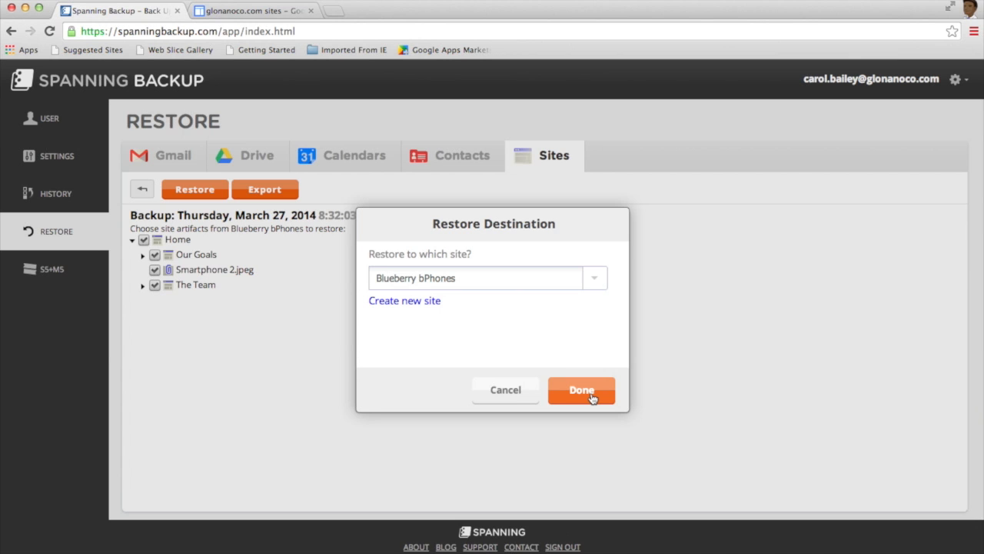
click(581, 390)
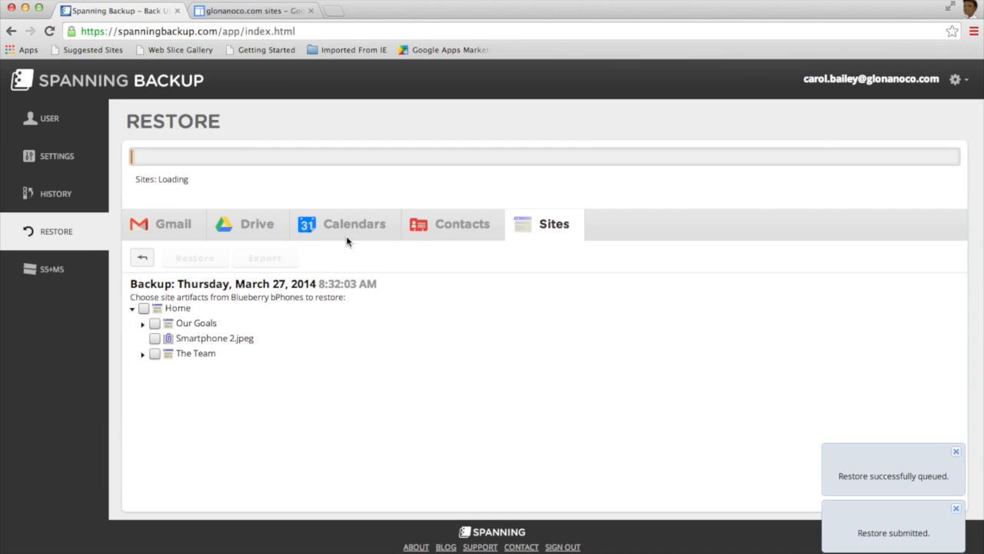
mouse_move(189, 200)
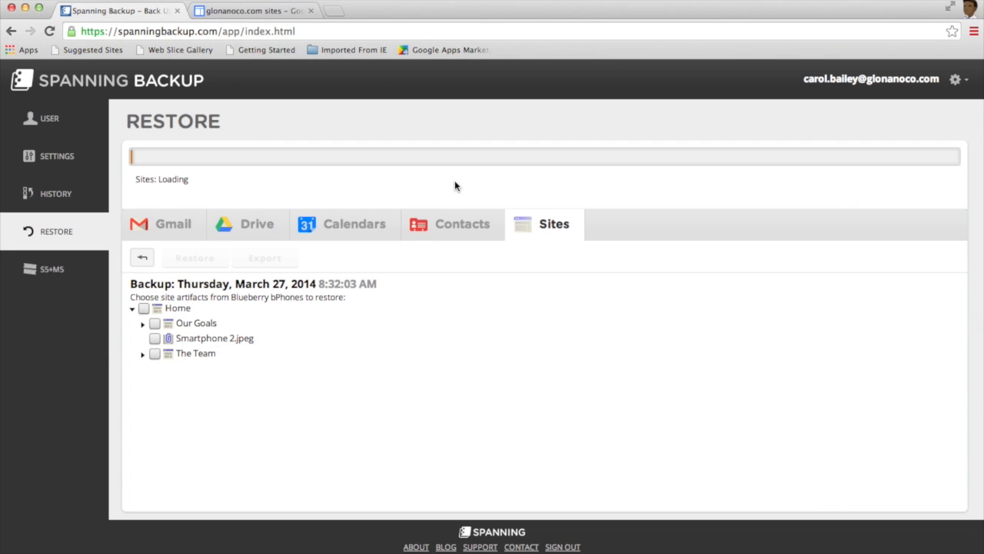
Step: After loading finishes, view the Blueberry bPhones site in Google Sites with its Restored from 27-Mar-2014 page
click(194, 259)
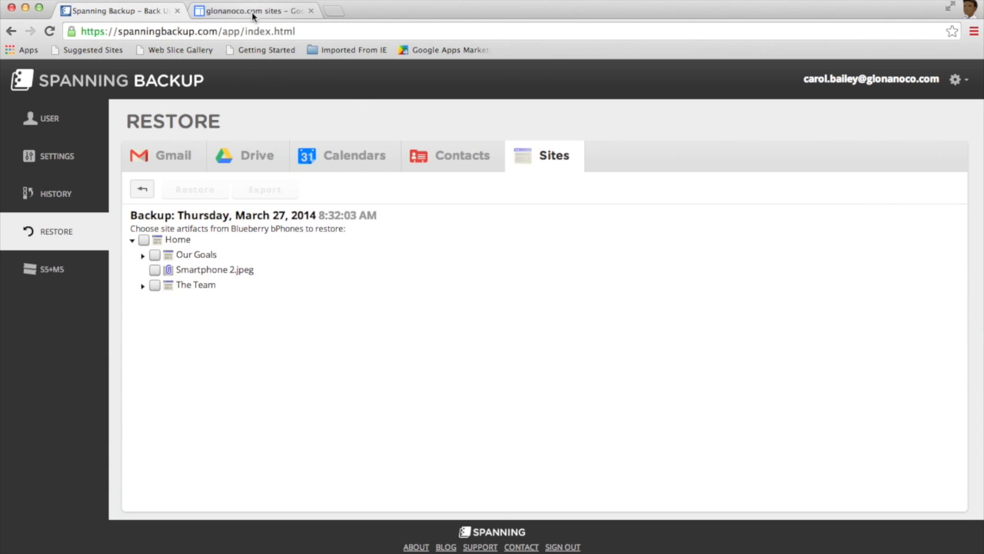
click(254, 9)
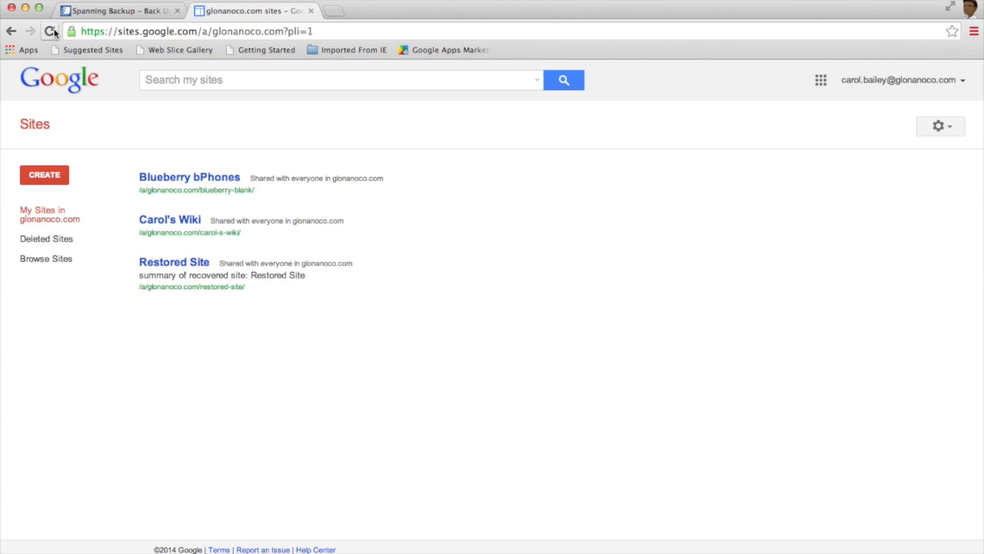
click(189, 177)
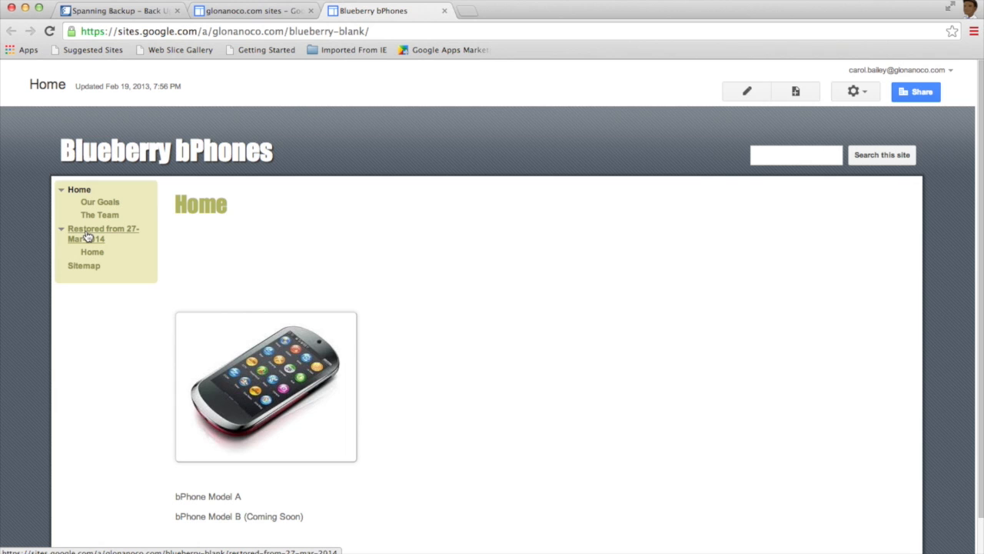